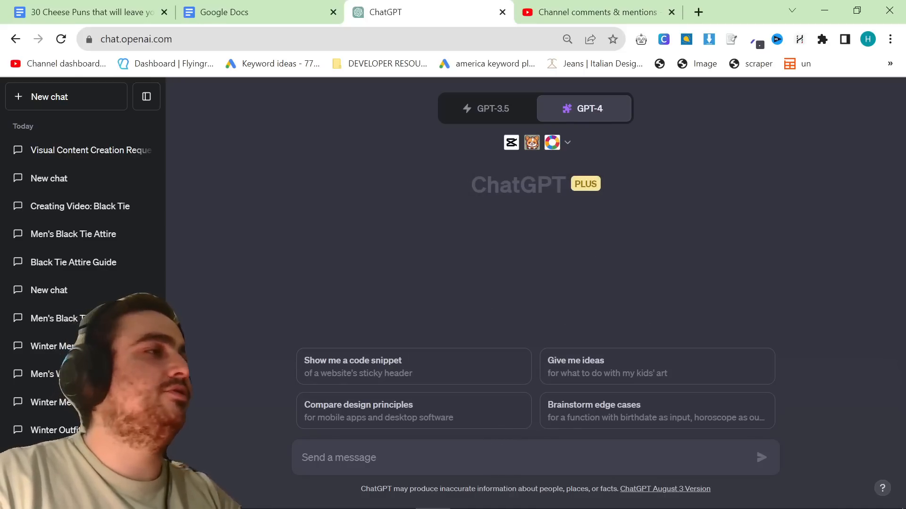
- Switch from the empty ChatGPT chat to the tinyhomehub.io tiny house costs article tab
click(665, 12)
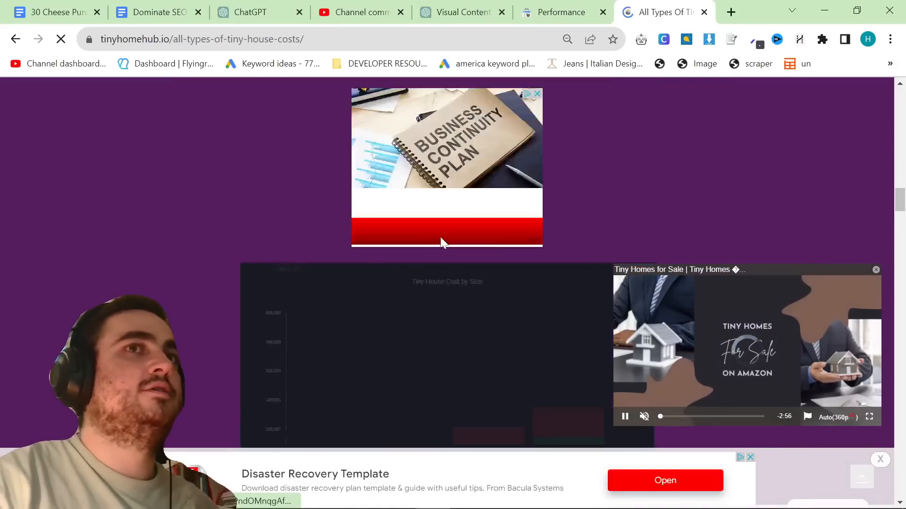
scroll(down, 3)
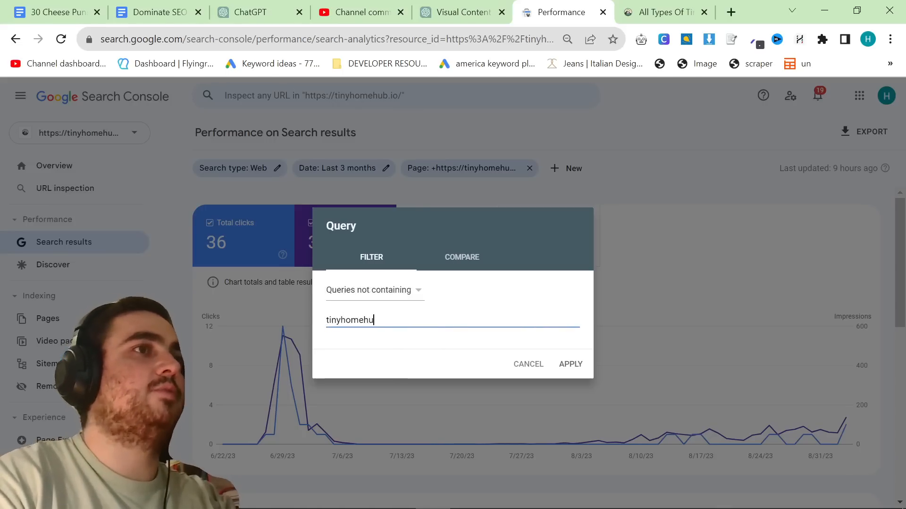
- Apply the 'Queries not containing tinyhomehub' filter to the search performance results
click(248, 11)
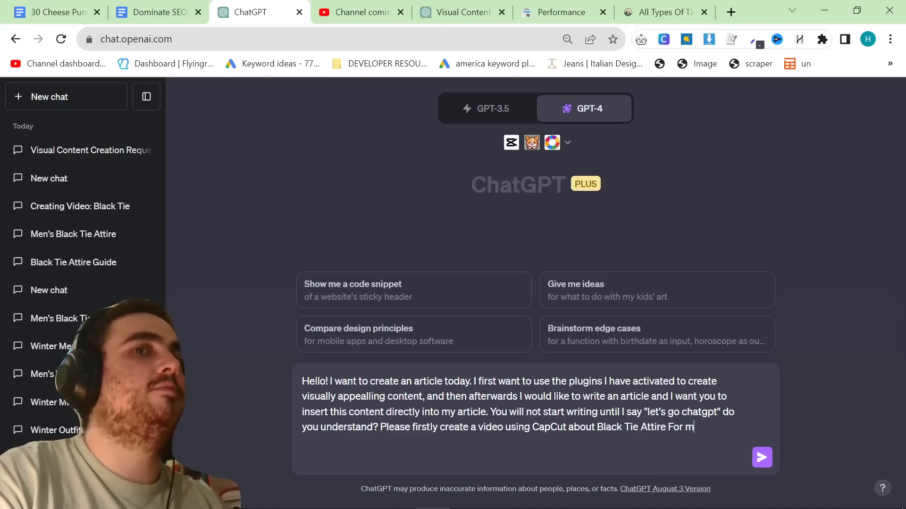
- Send the CapCut Black Tie Attire prompt and open the returned project in the CapCut editor
click(762, 457)
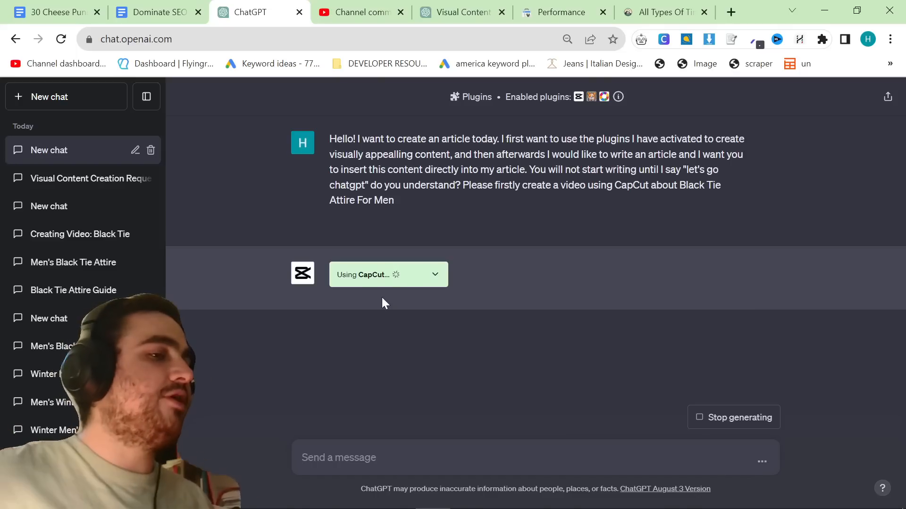
click(317, 12)
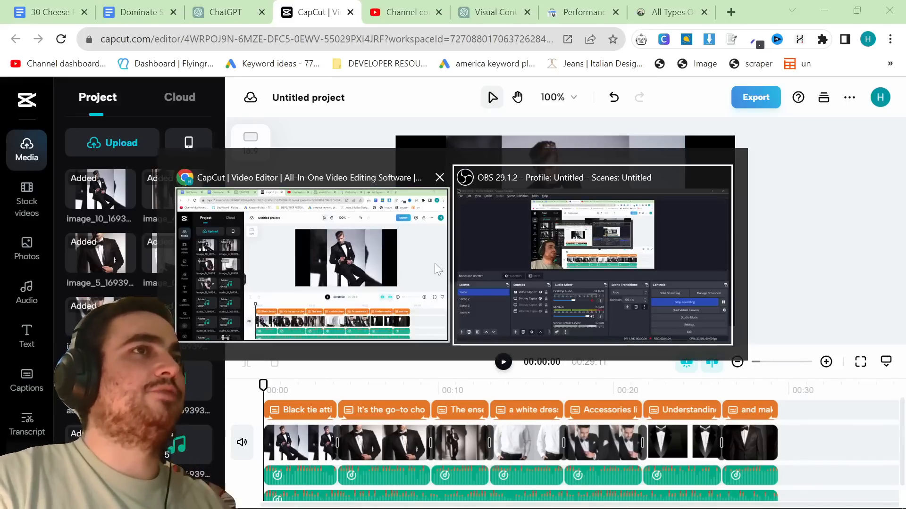
- Play the generated black tie video from the start in CapCut, then return to ChatGPT
click(438, 177)
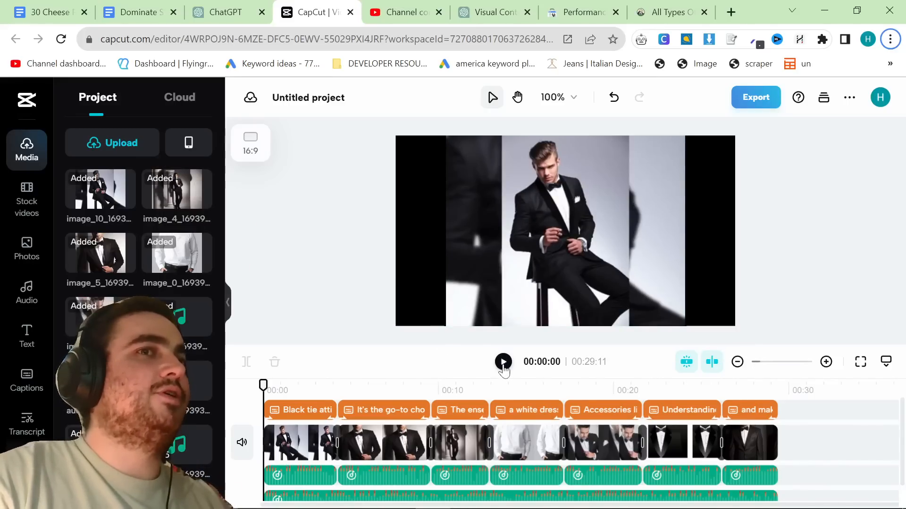
click(502, 362)
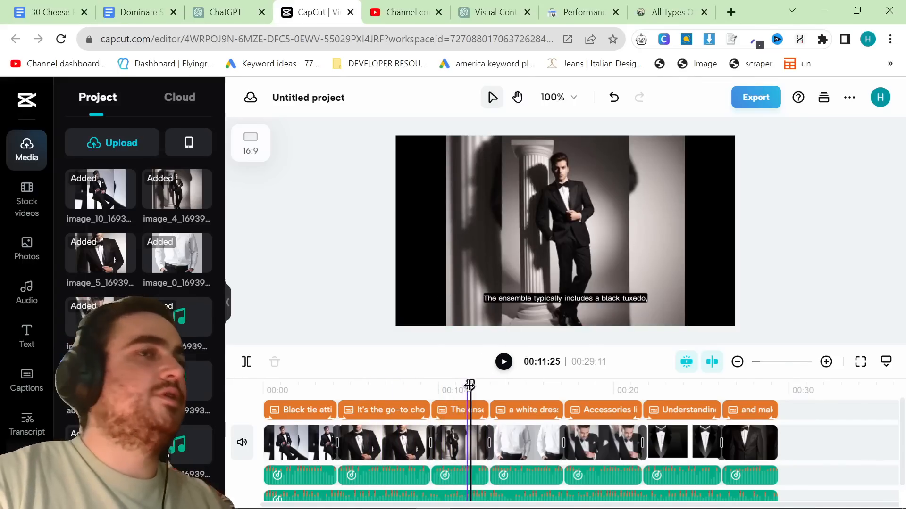
click(226, 11)
text(Please now find 3-5 images to put into the article from ImageSearch make sure they are relevant to tuxed)
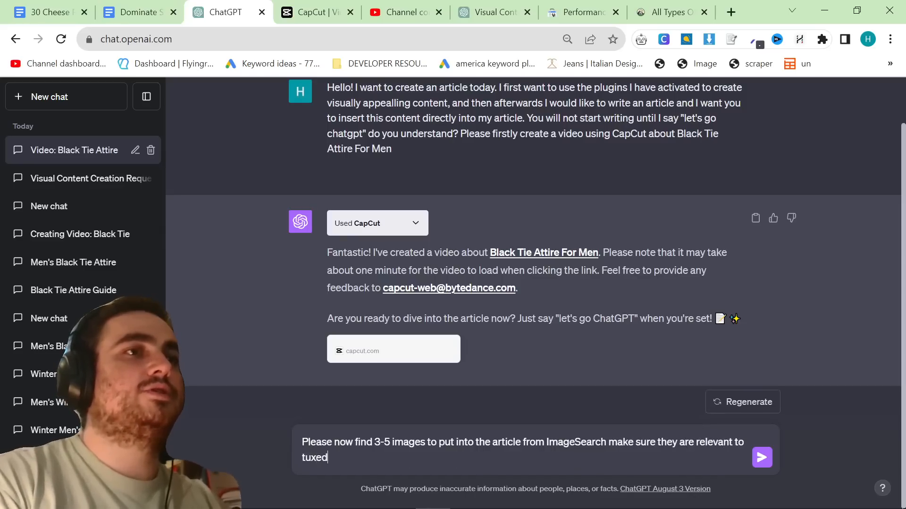
- Send the request for 3–5 relevant tuxedo images from ImageSearch
click(761, 458)
text(Now please generate 3 visually appealing graphs)
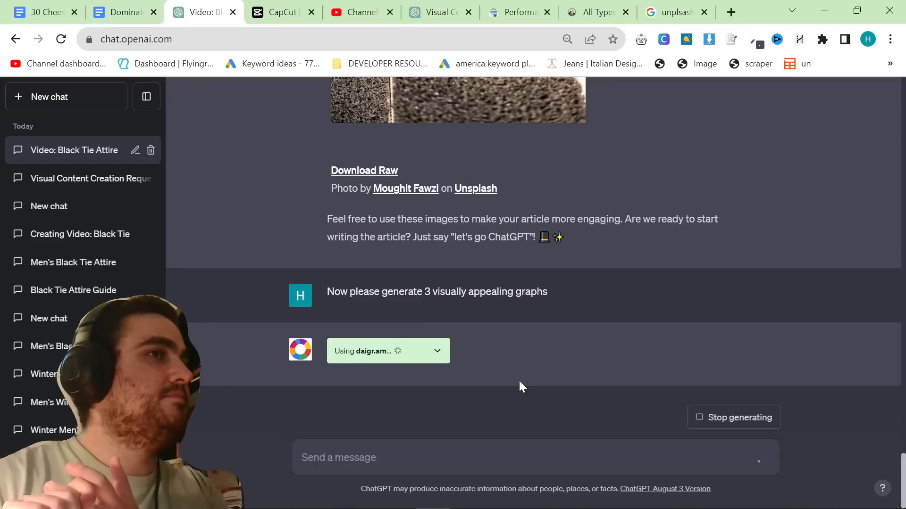
- Leave the running daigr.am graph request and move to a new browser tab
click(730, 11)
text(isuit.it)
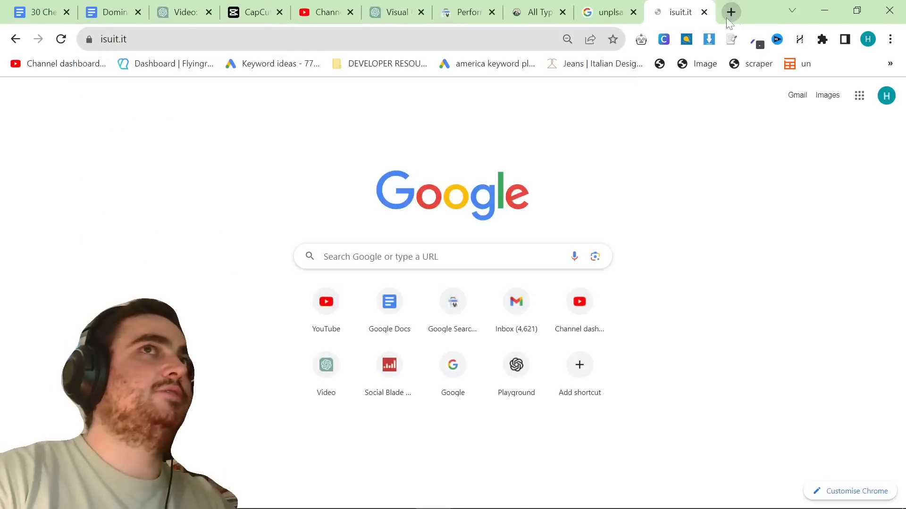
- Return to the ChatGPT tab where daigr.am has produced the three graphs
click(182, 11)
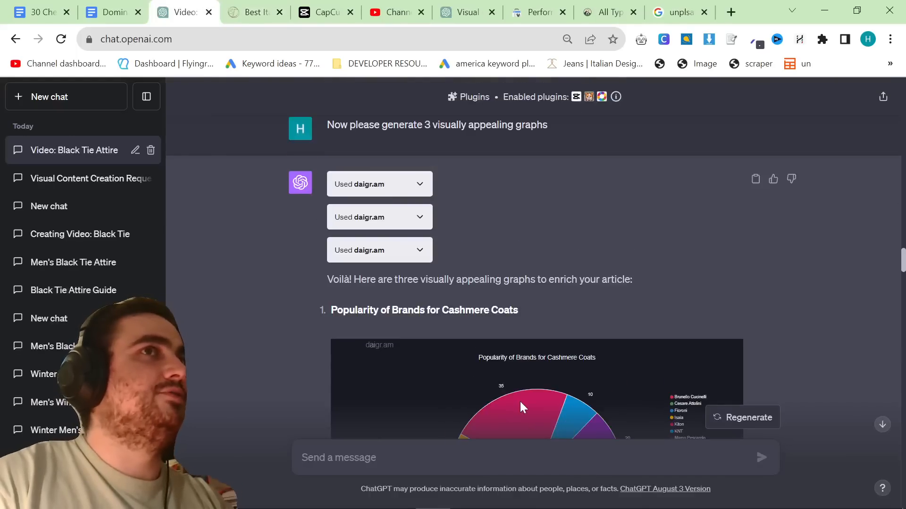
scroll(down, 3)
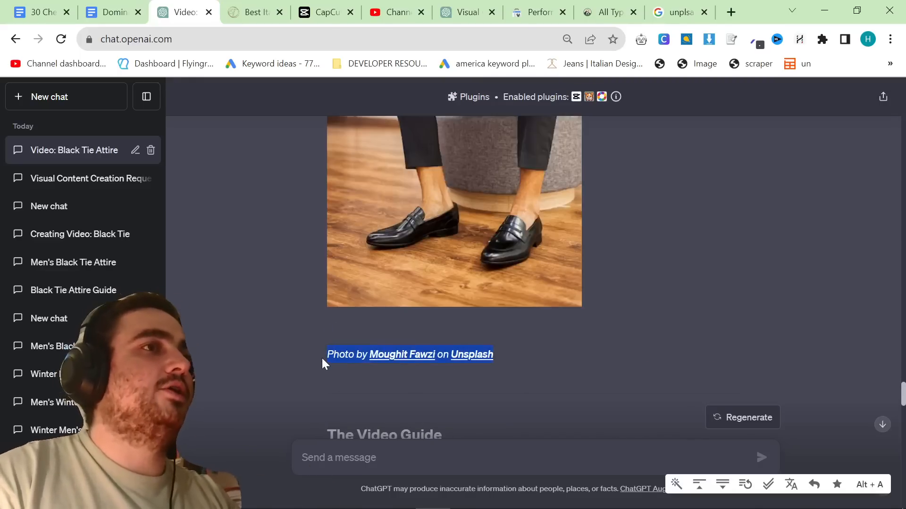
click(252, 11)
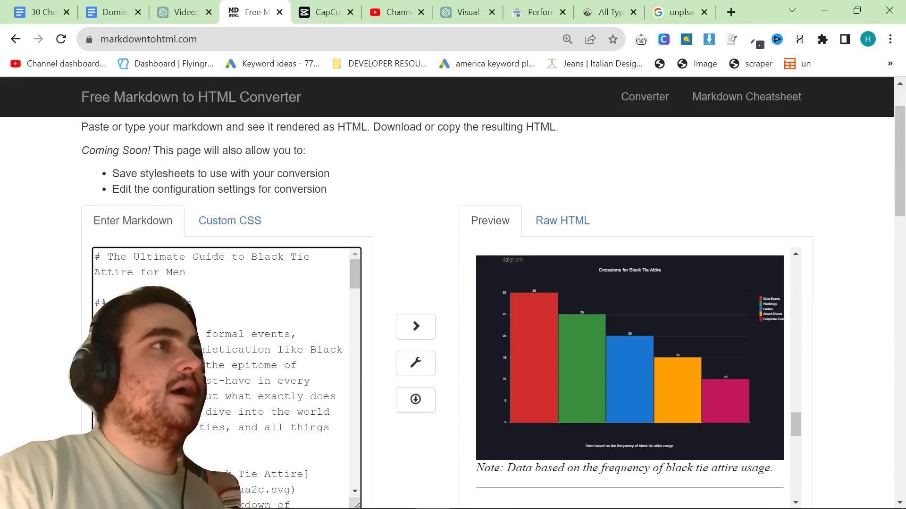